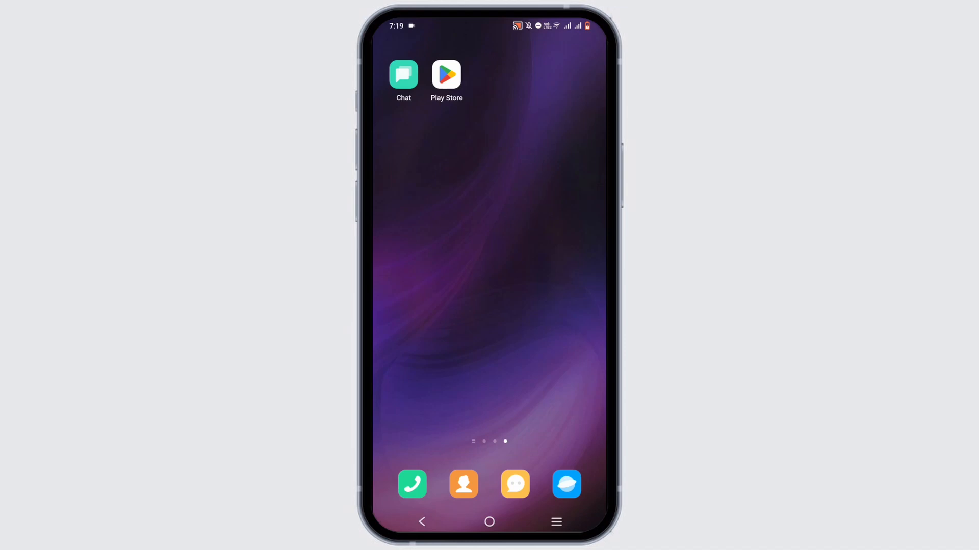
# Search the Play Store for 'google chat' and open the Google Chat listing, already installed.
pyautogui.click(445, 75)
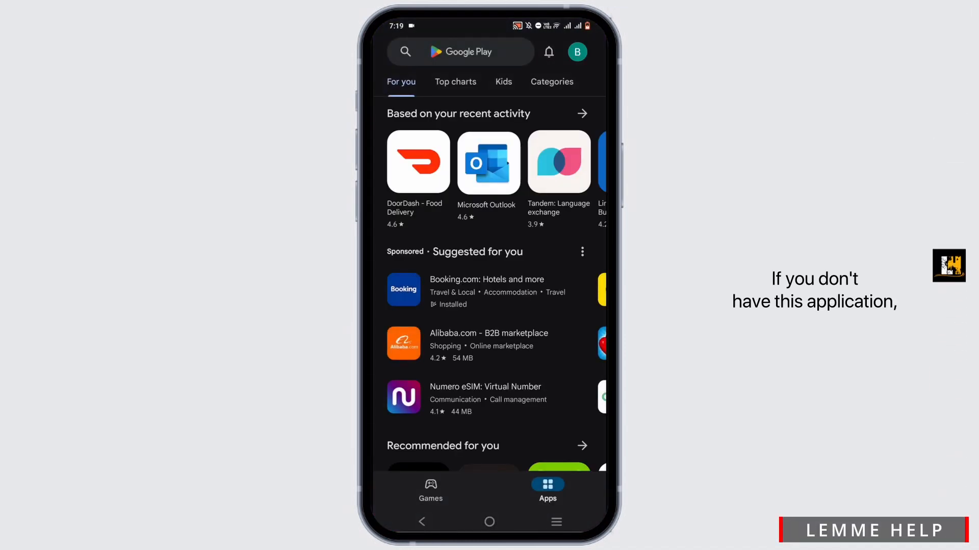
pyautogui.click(460, 52)
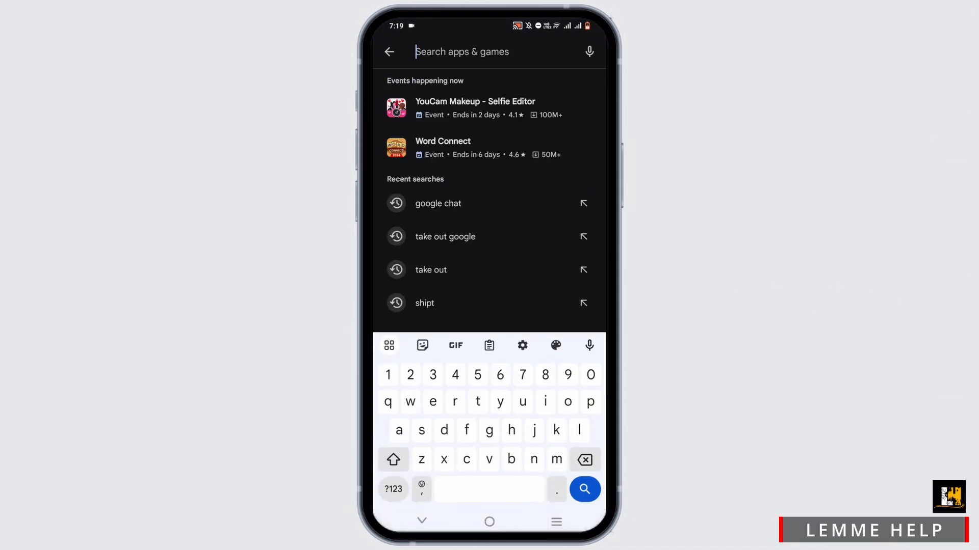
pyautogui.write('google')
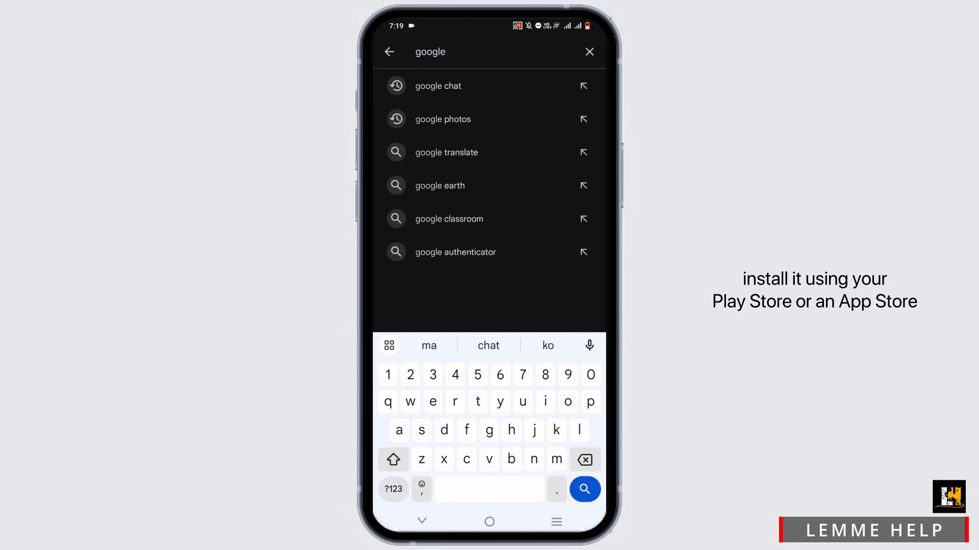
pyautogui.click(439, 86)
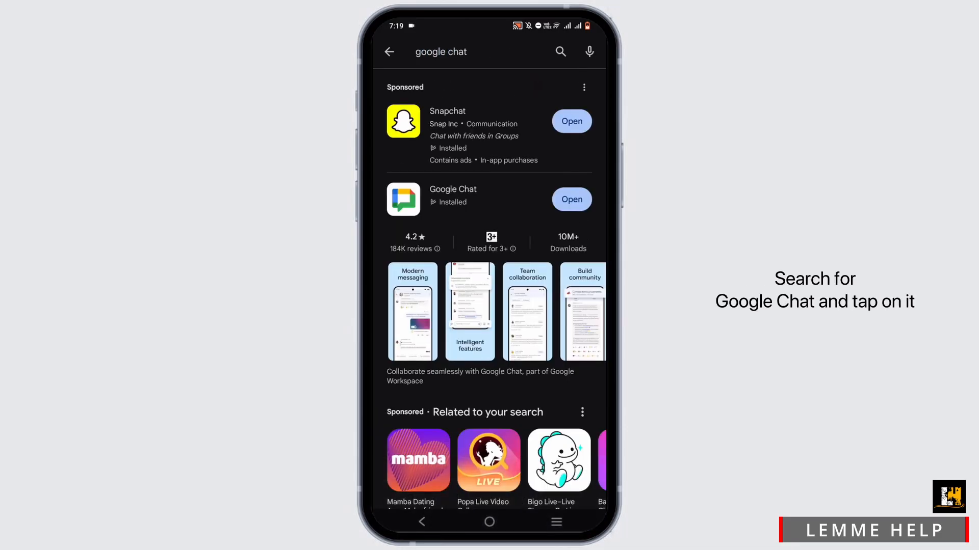
pyautogui.click(453, 195)
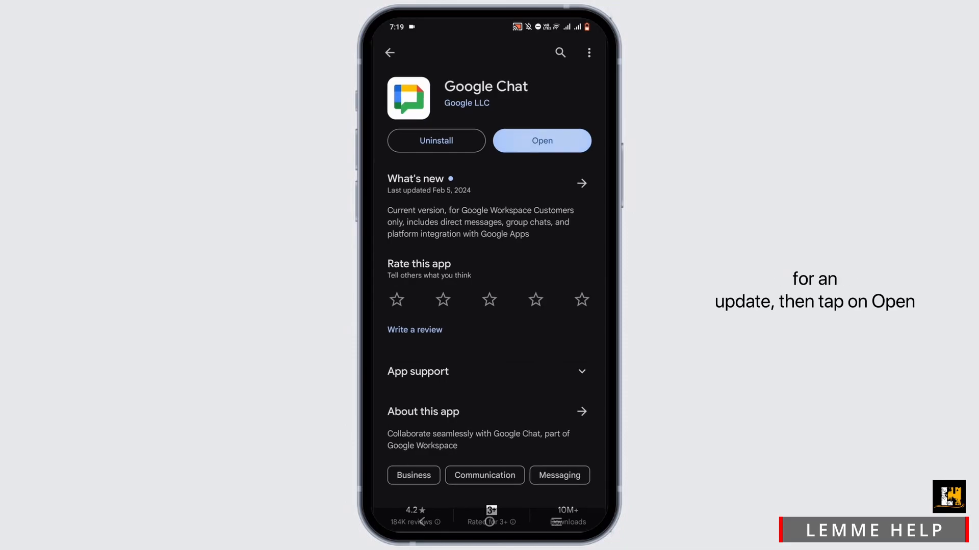
# Launch Google Chat to its conversation list, then switch to the Google app's search home.
pyautogui.click(540, 141)
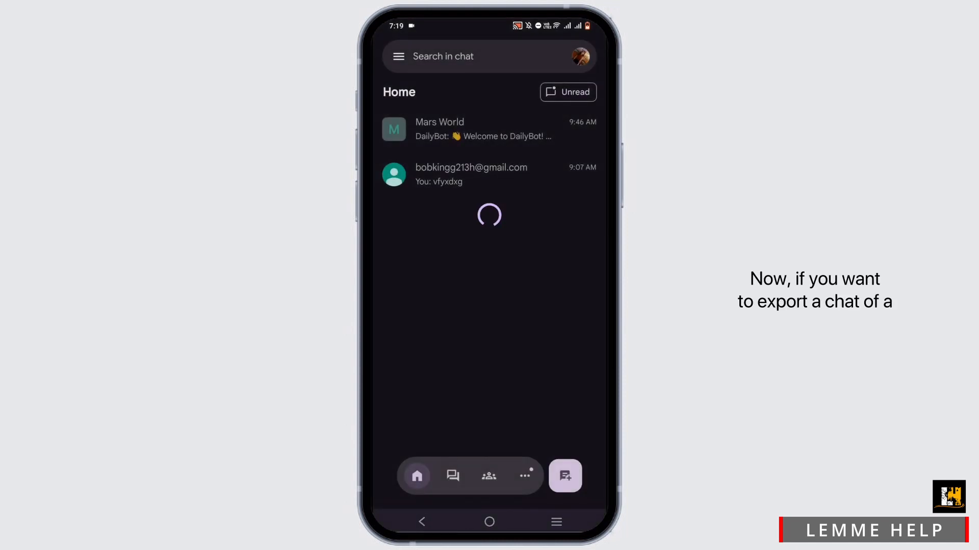
pyautogui.click(471, 175)
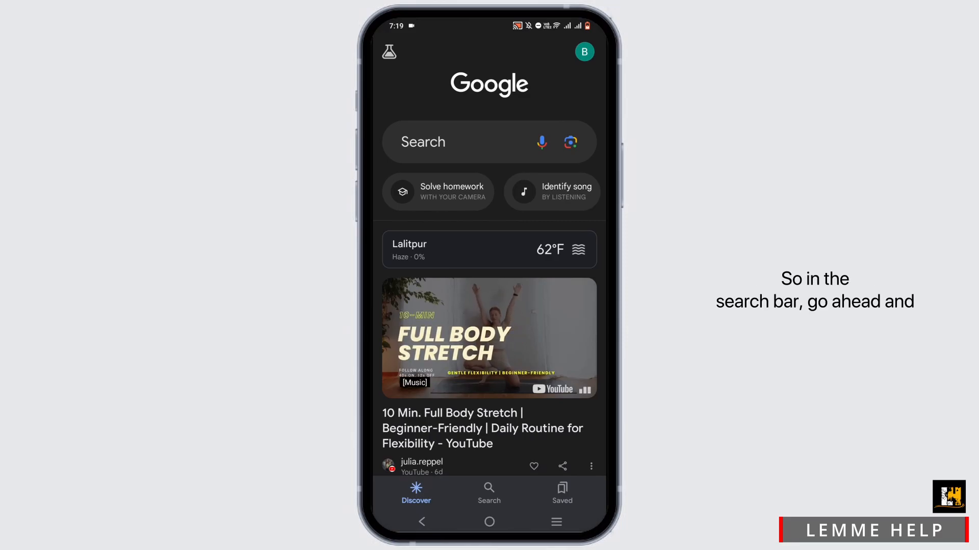
# Search for 'google takeout' and open its Download your data export page.
pyautogui.write('g')
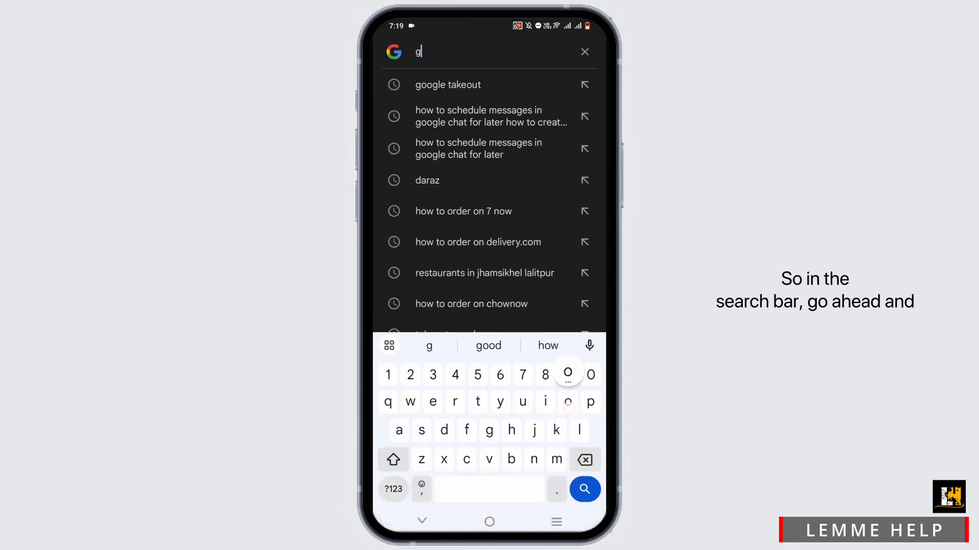
pyautogui.click(448, 85)
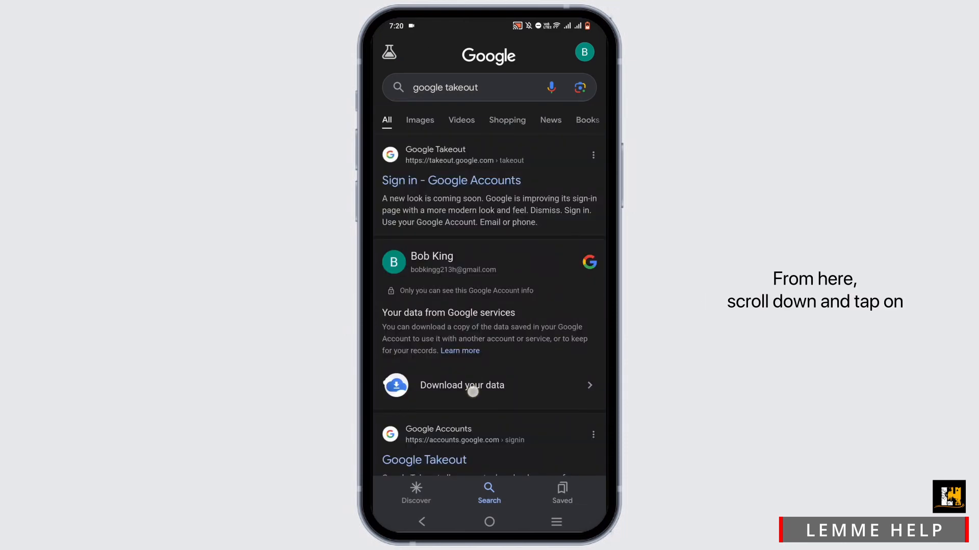
pyautogui.scroll(-3)
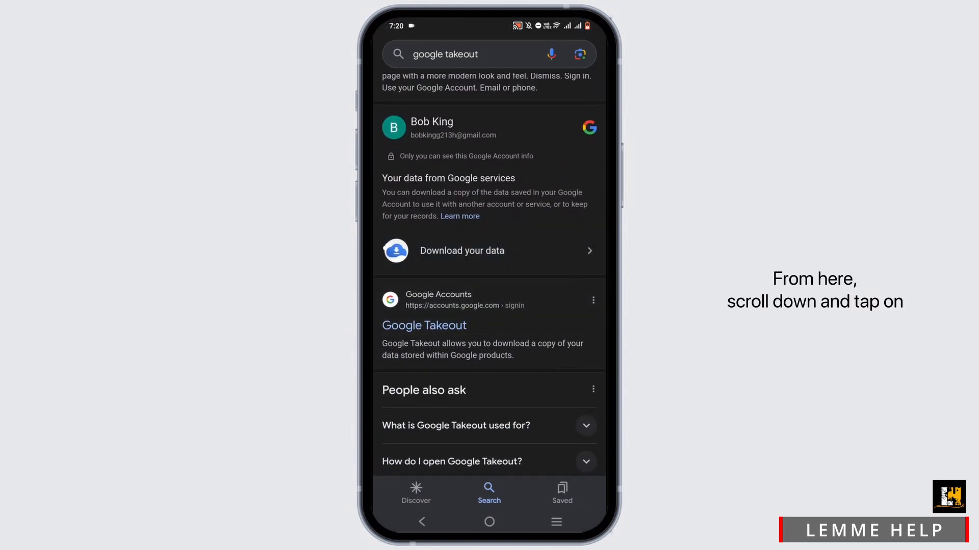
pyautogui.click(424, 325)
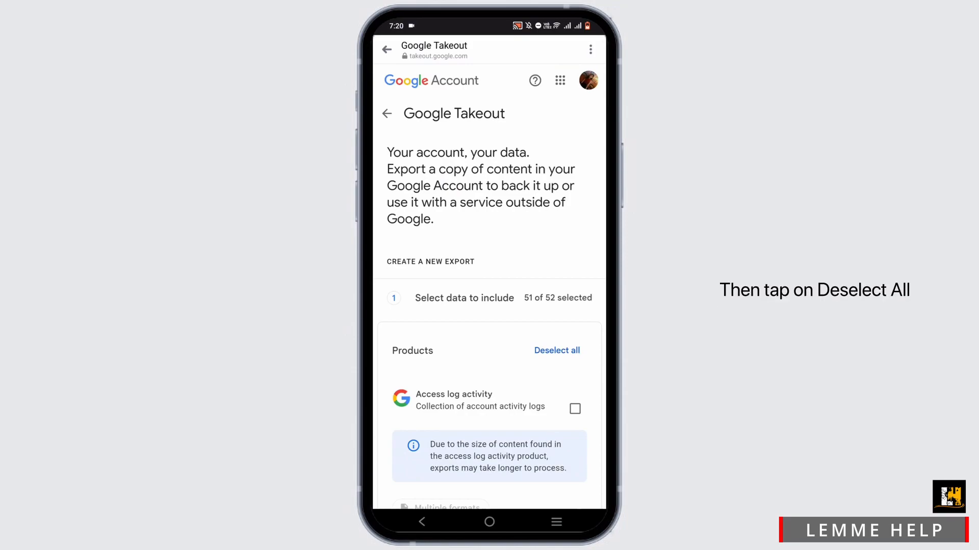
# Deselect all products, include only Google Chat, and continue to the file type and destination step.
pyautogui.click(557, 350)
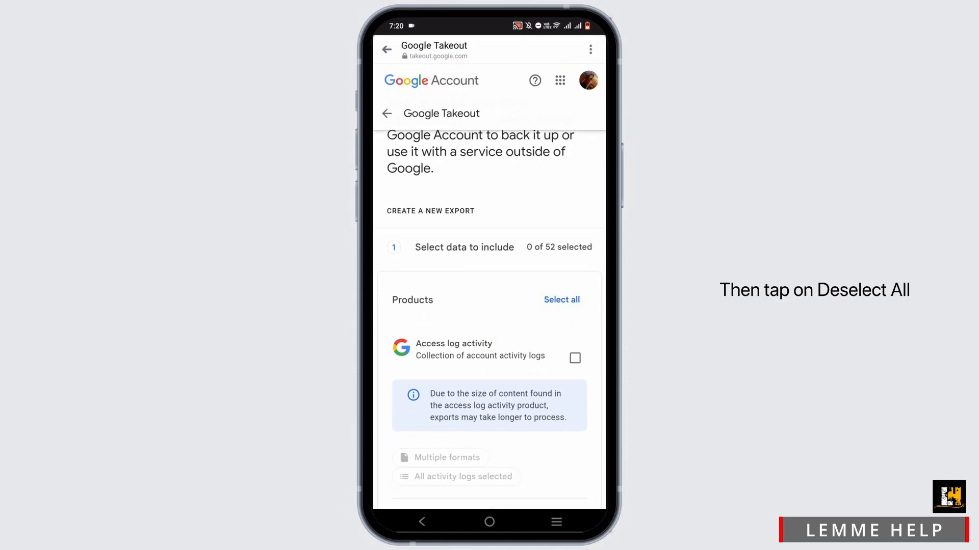
pyautogui.scroll(-3)
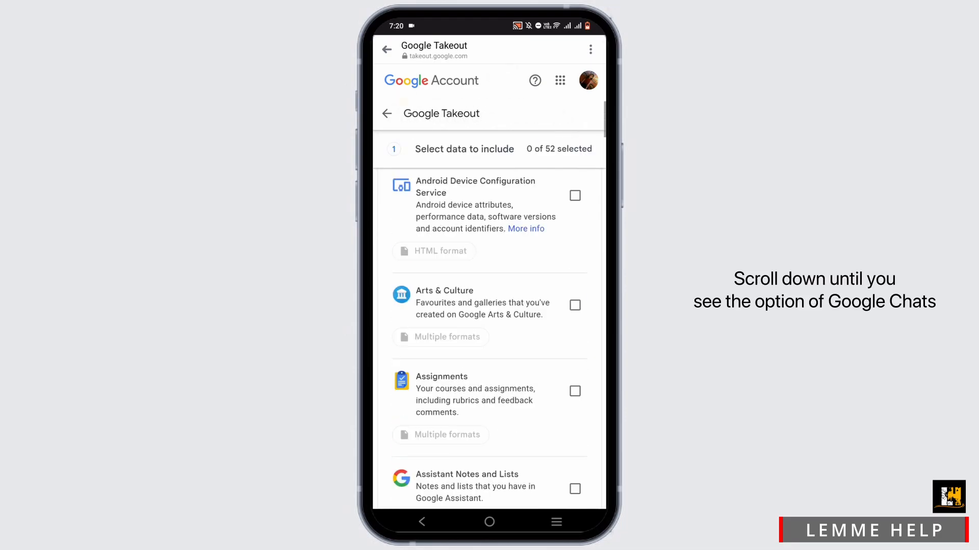
pyautogui.scroll(-3)
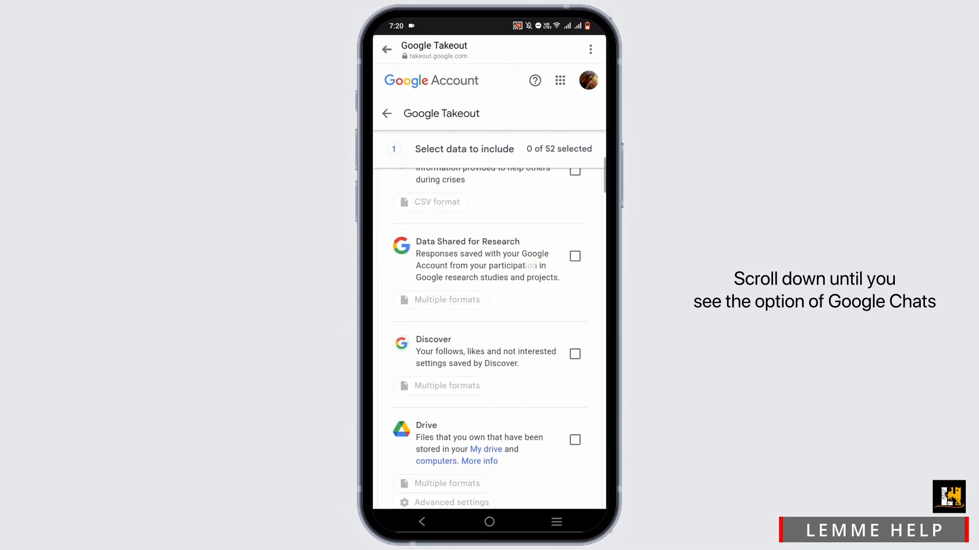
pyautogui.scroll(-3)
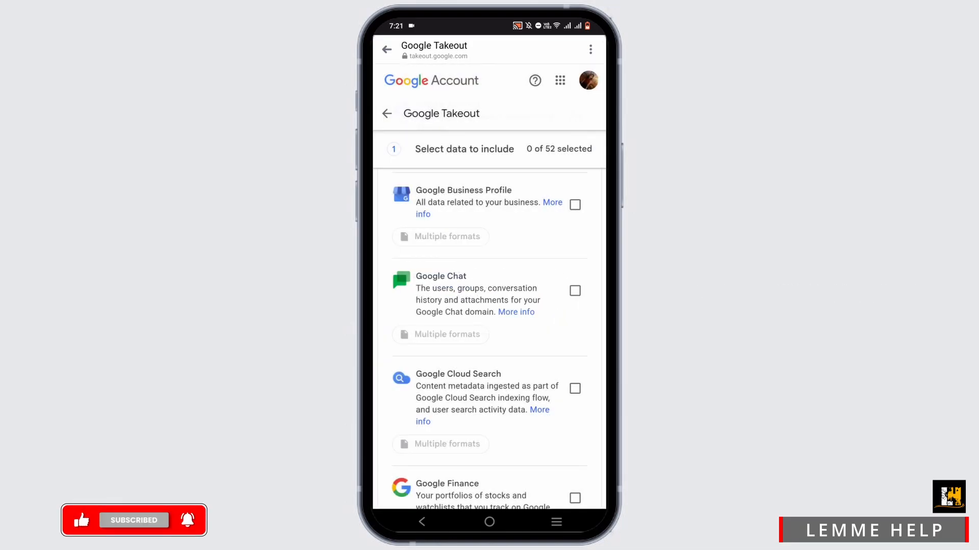
pyautogui.click(574, 290)
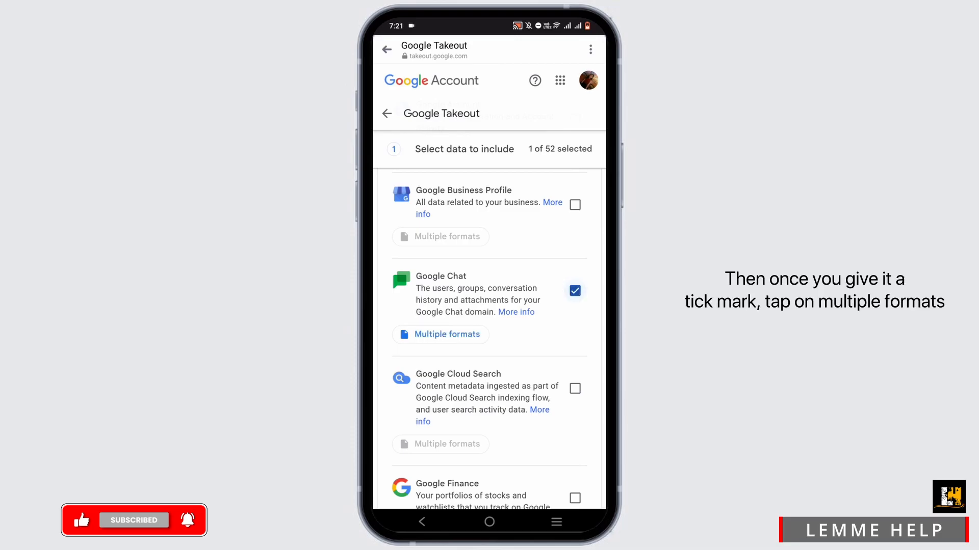
pyautogui.click(441, 335)
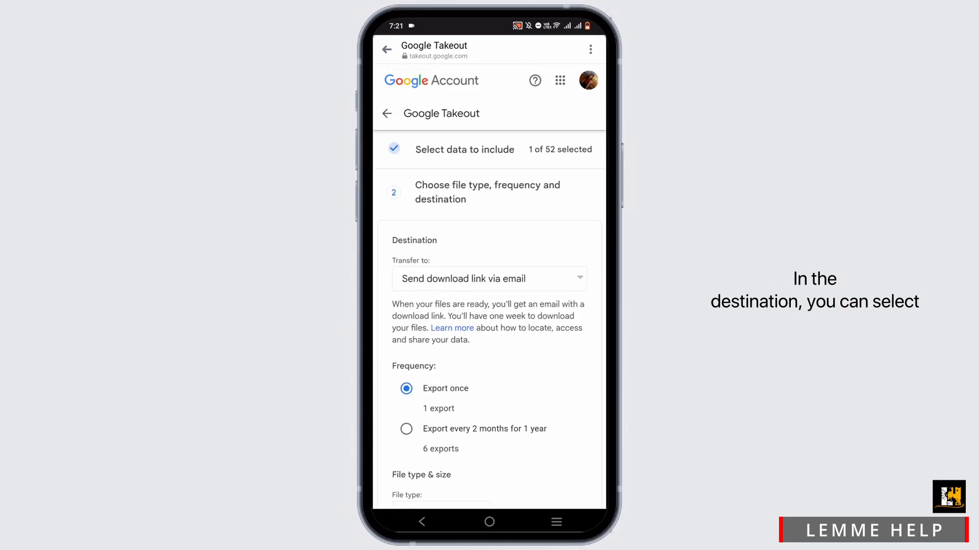
pyautogui.scroll(-3)
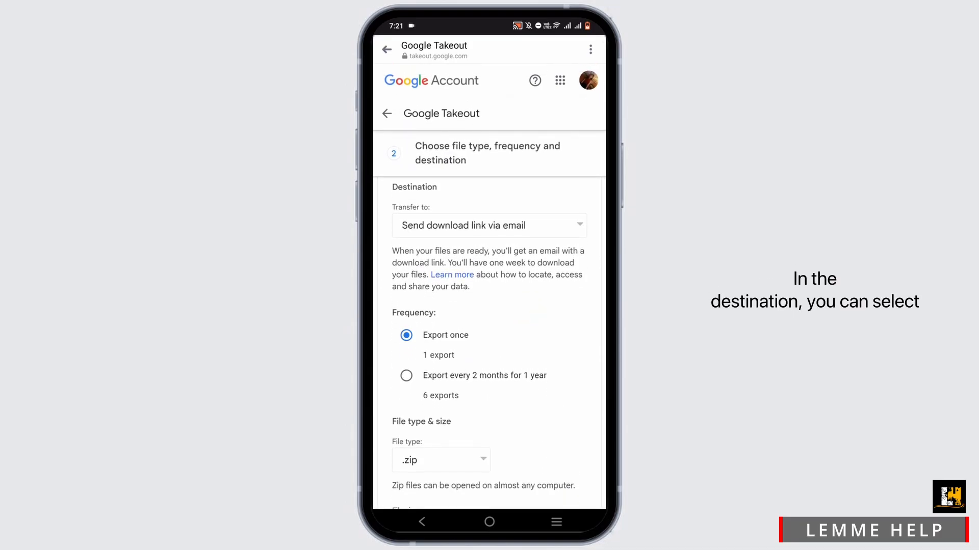
pyautogui.click(488, 225)
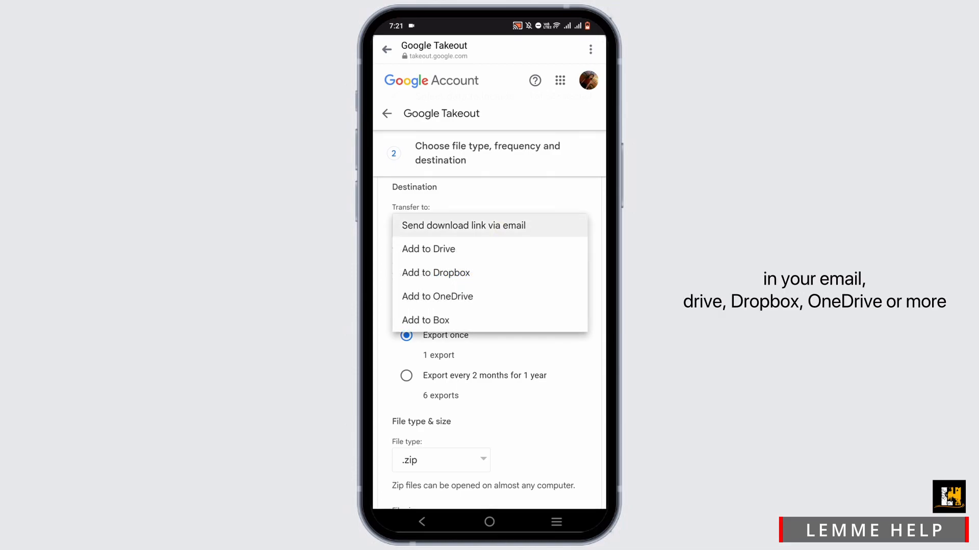
pyautogui.click(464, 225)
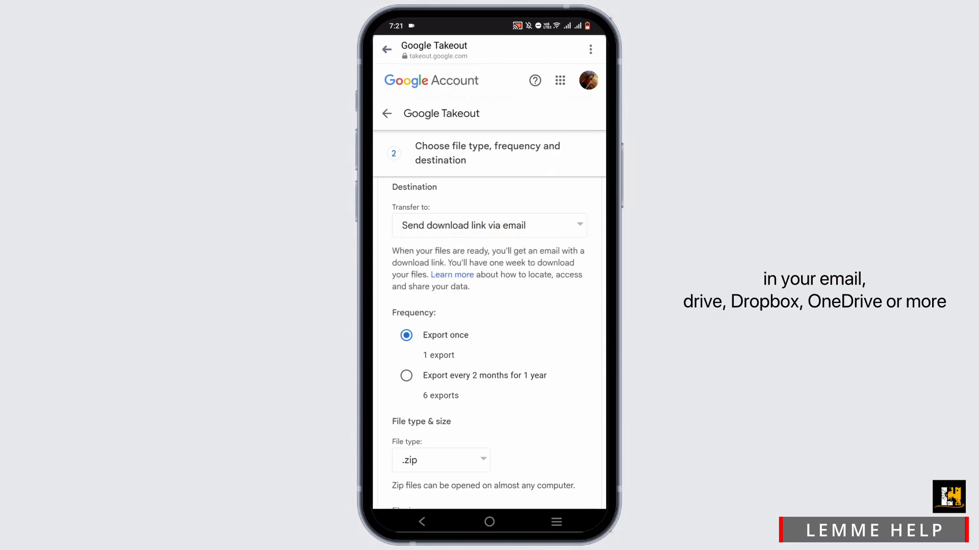
pyautogui.click(441, 459)
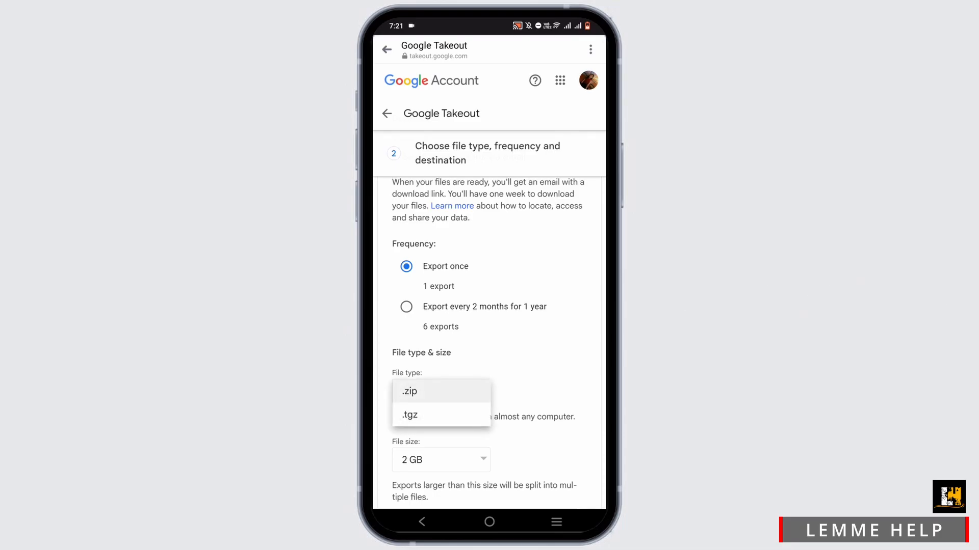
pyautogui.click(410, 391)
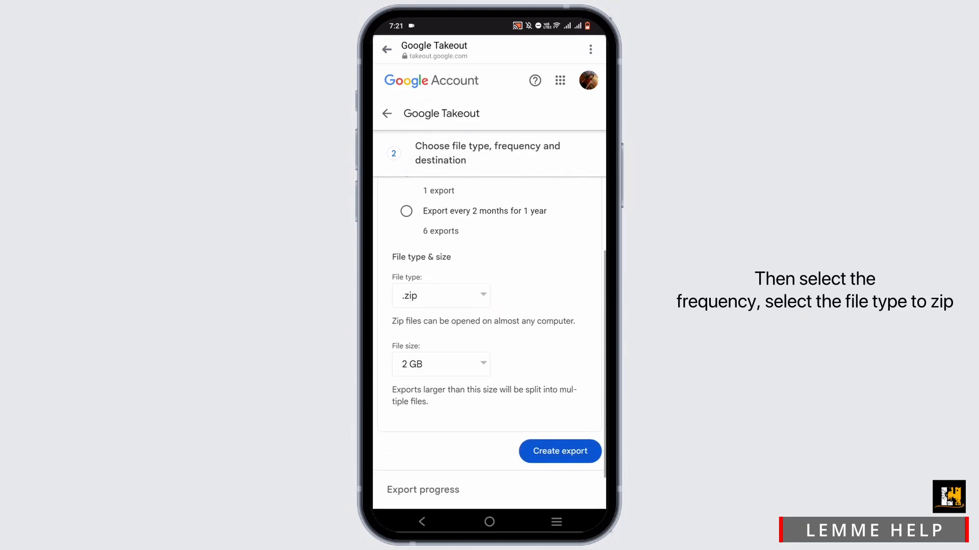